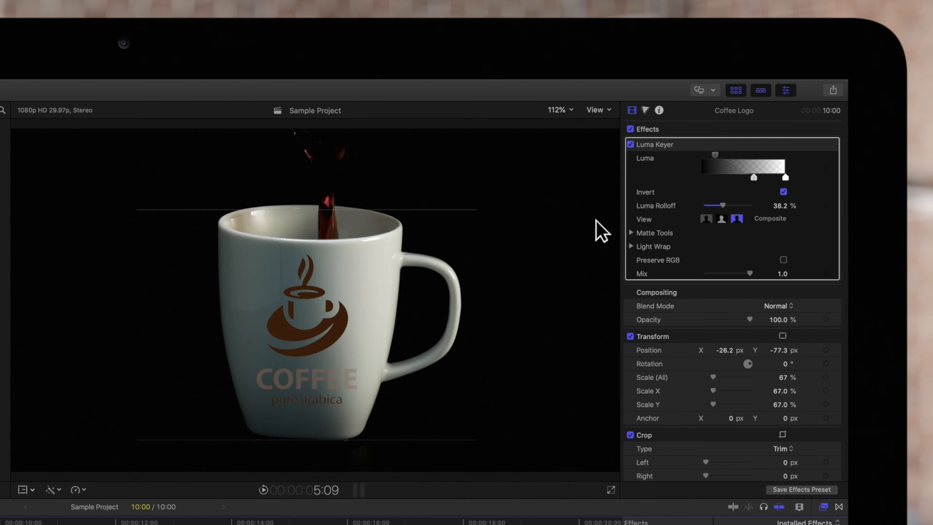
Reveal the Luma Keyer's Matte Tools and preview the key as a black-and-white matte.
left_click(785, 89)
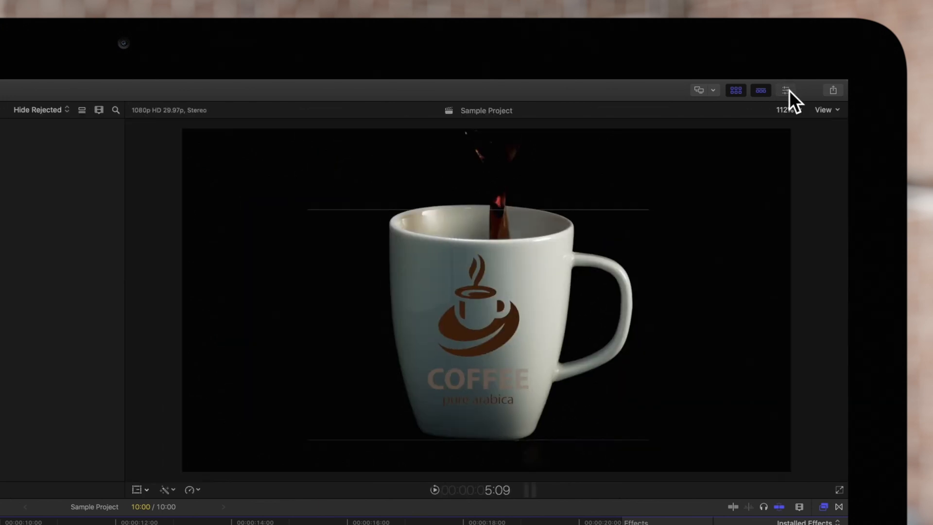
left_click(785, 90)
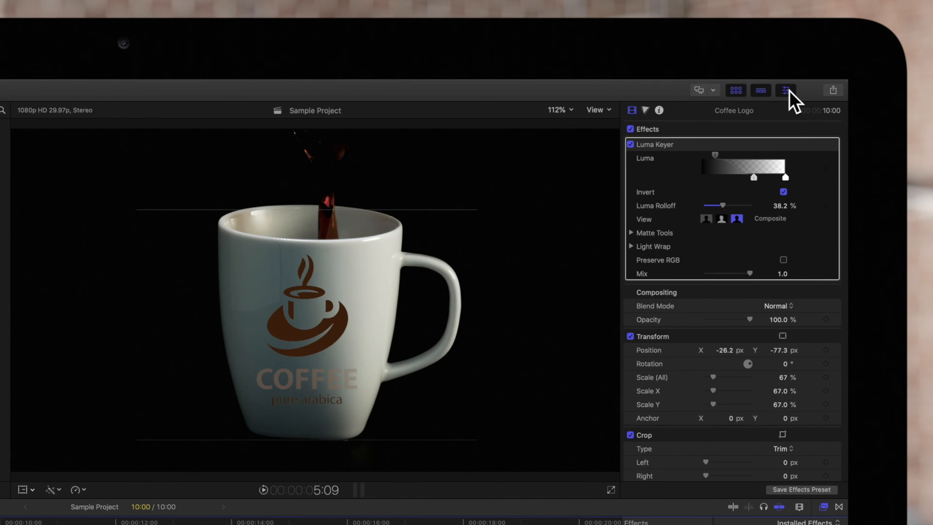
mouse_move(636, 120)
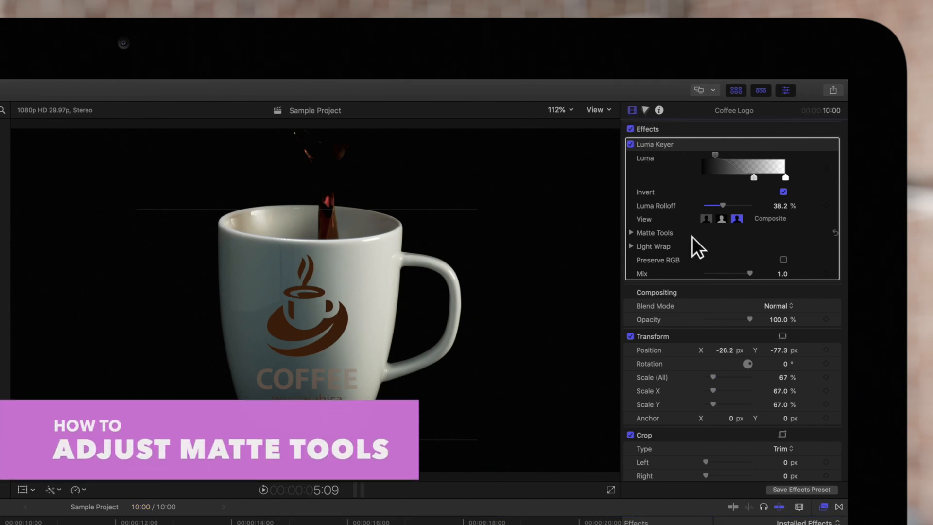
mouse_move(636, 241)
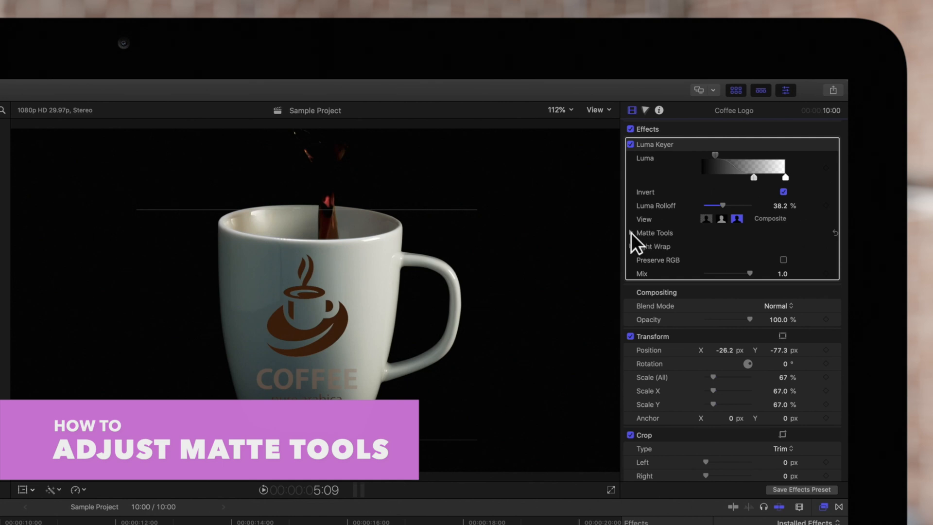
left_click(635, 232)
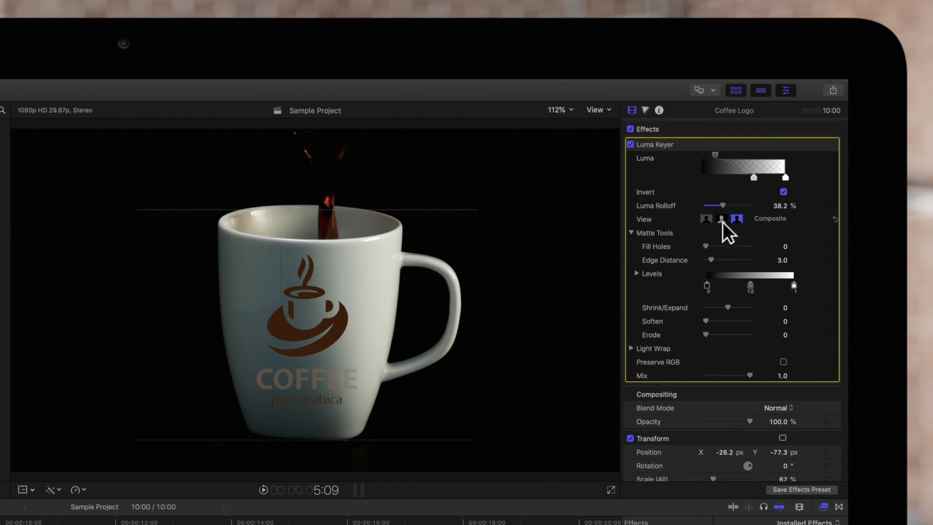
left_click(722, 219)
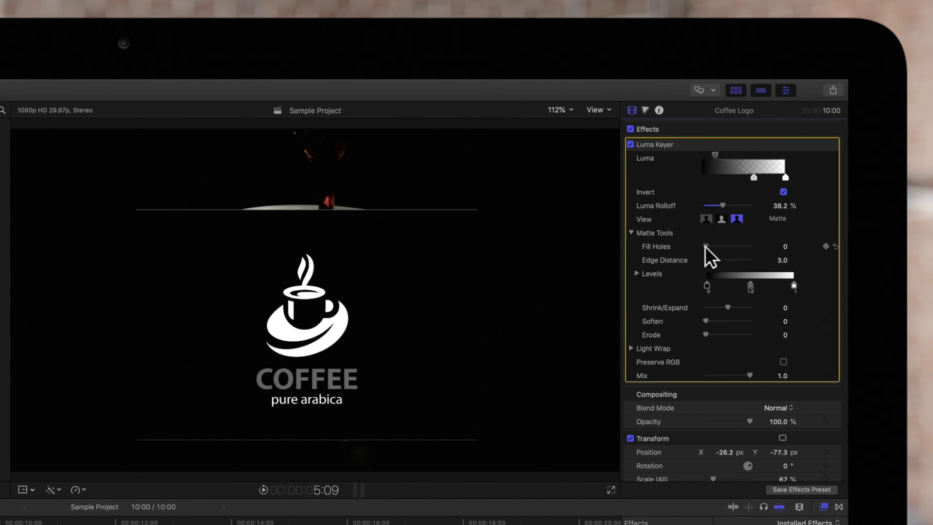
Experiment with Fill Holes across its range and settle it at 0.39.
left_click_drag(709, 246, 745, 246)
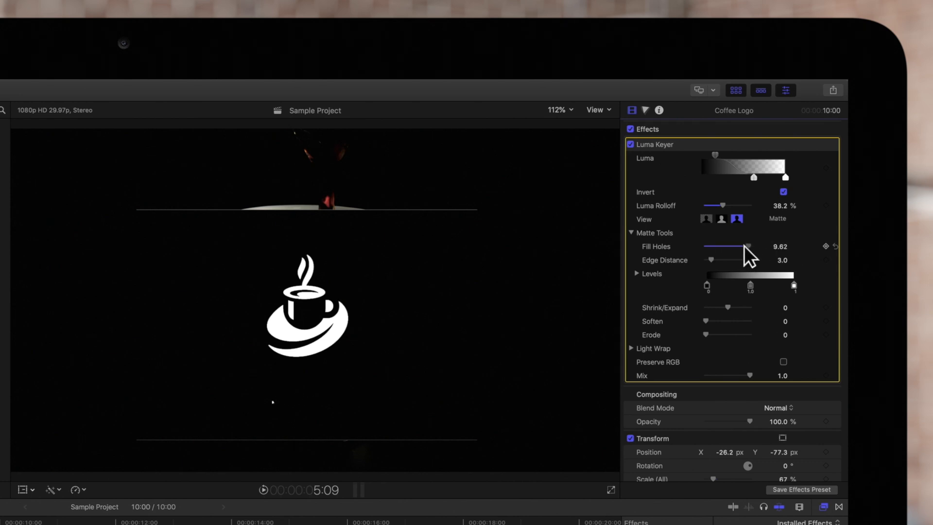
left_click_drag(748, 246, 706, 246)
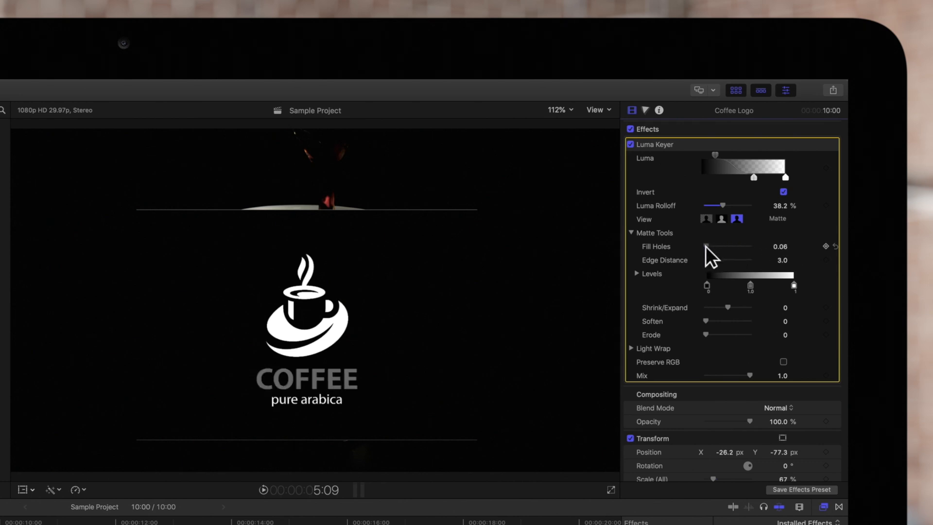
left_click_drag(708, 245, 747, 246)
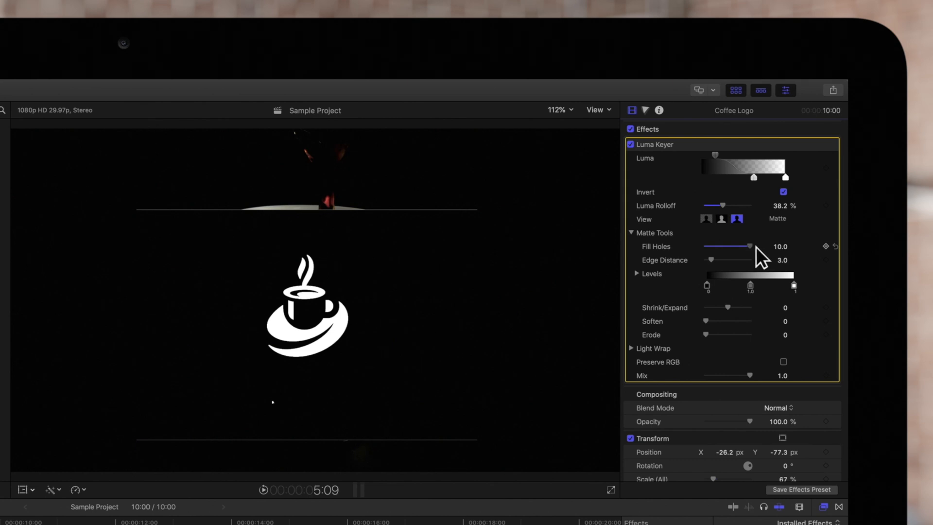
left_click_drag(748, 246, 705, 246)
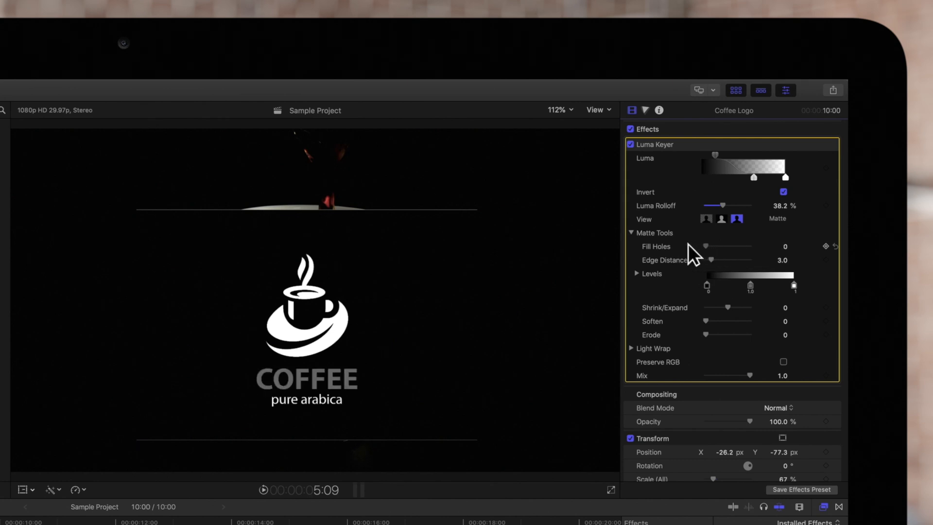
left_click_drag(704, 246, 709, 245)
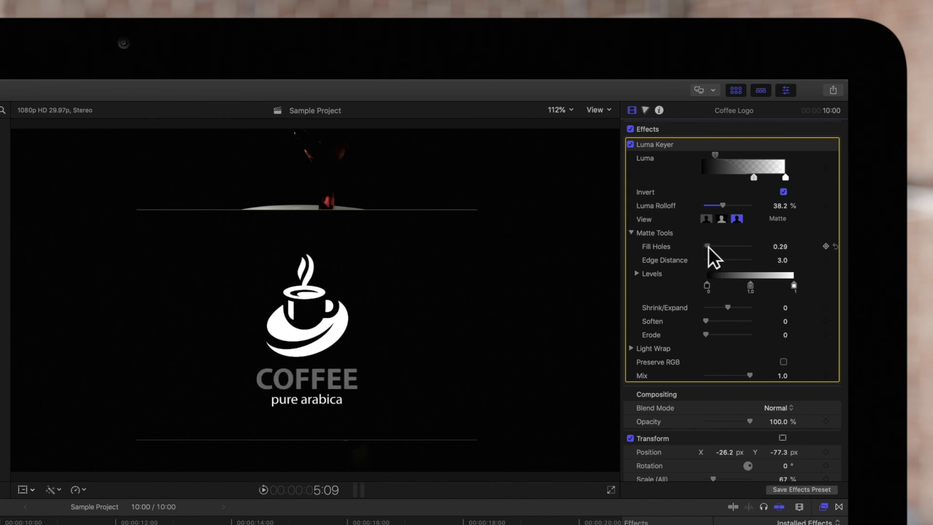
left_click_drag(706, 246, 714, 246)
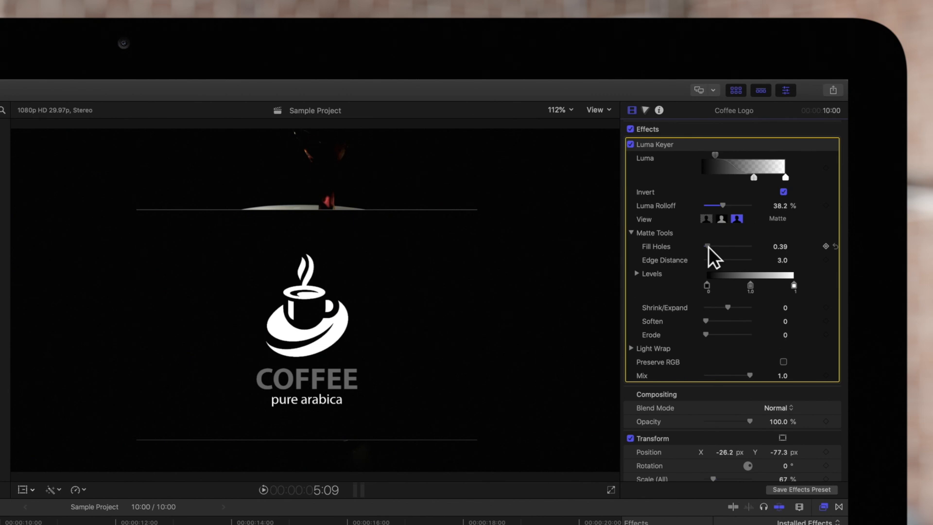
Test Edge Distance up to 17 and down to zero, then set it to 2.
left_click_drag(705, 260, 735, 260)
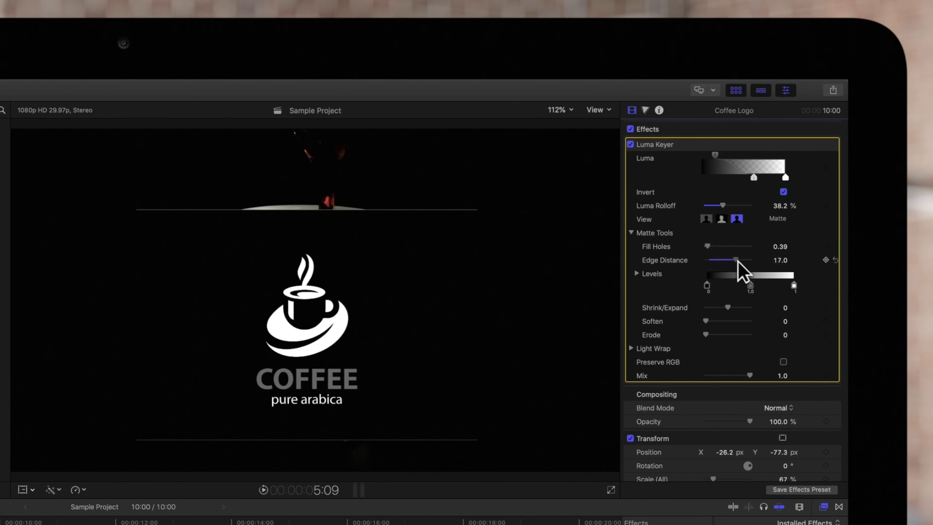
left_click_drag(740, 260, 706, 260)
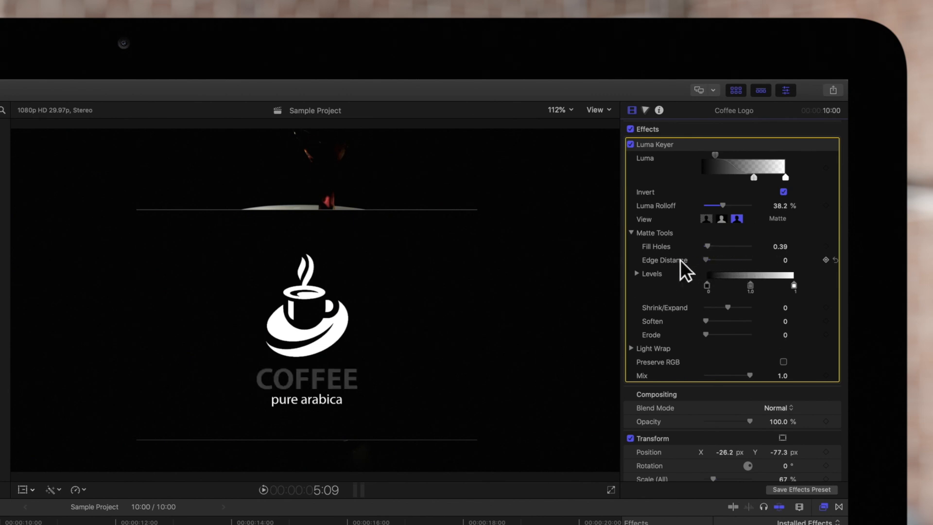
left_click_drag(709, 261, 723, 261)
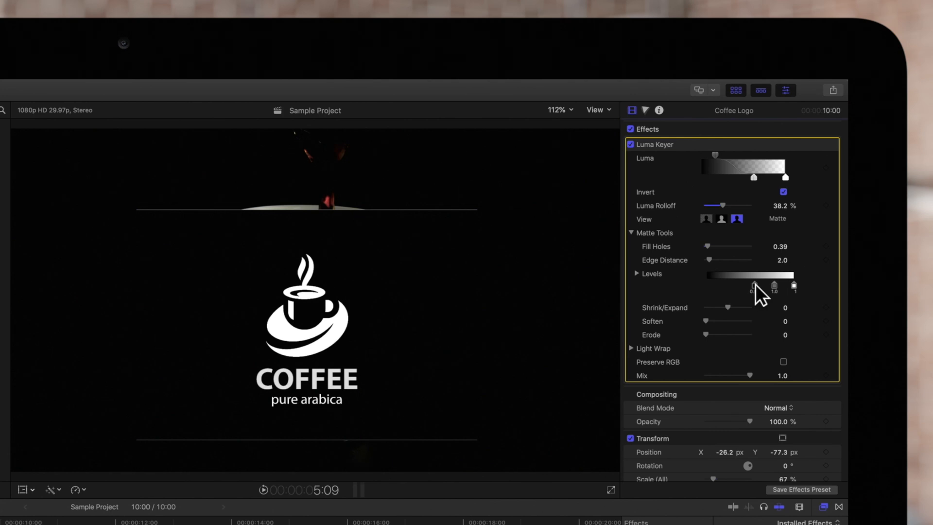
Raise the matte Levels black point to 0.54, keeping gamma at 1.0.
left_click_drag(752, 288, 776, 288)
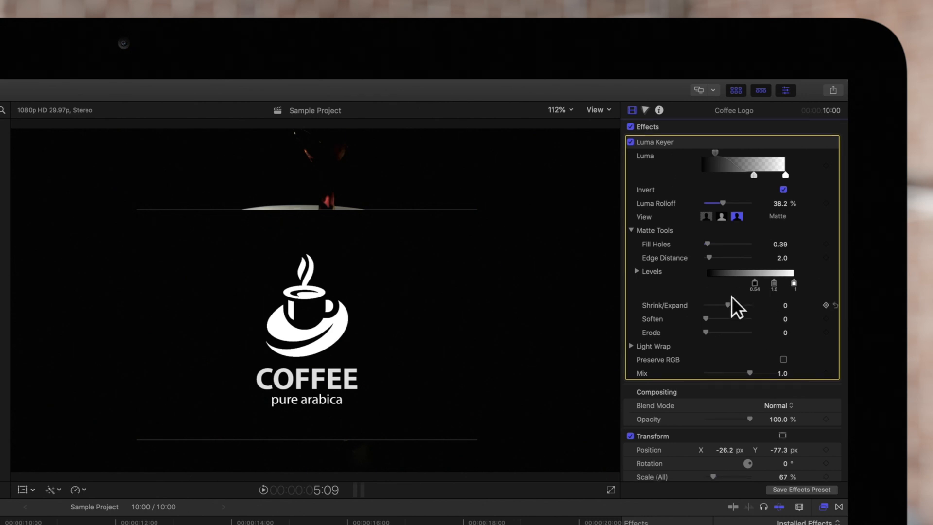
left_click_drag(742, 305, 724, 305)
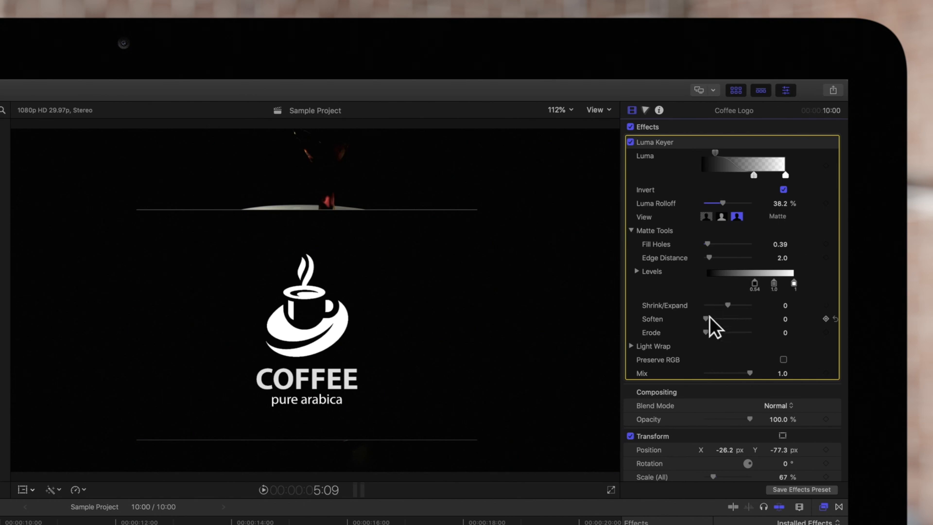
Try Soften and Erode on the logo matte, then return both to zero.
left_click_drag(706, 321, 723, 321)
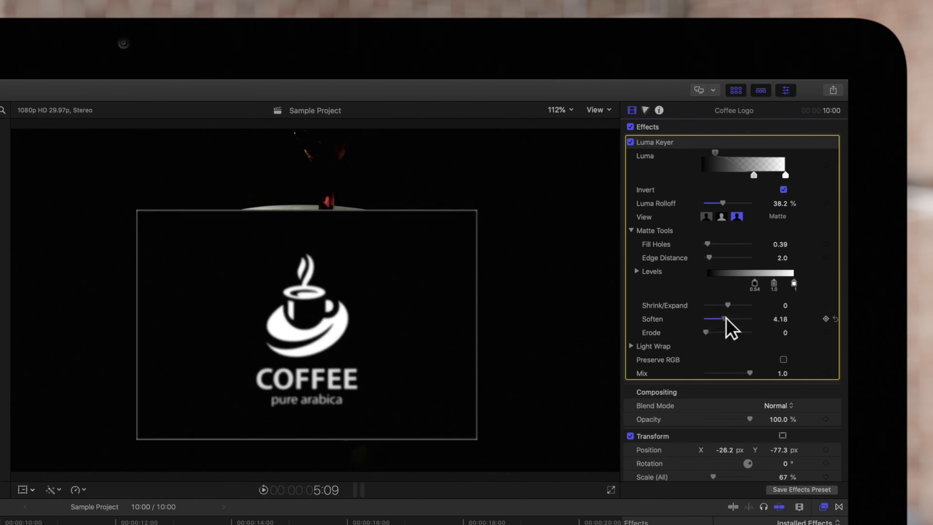
left_click_drag(723, 318, 705, 319)
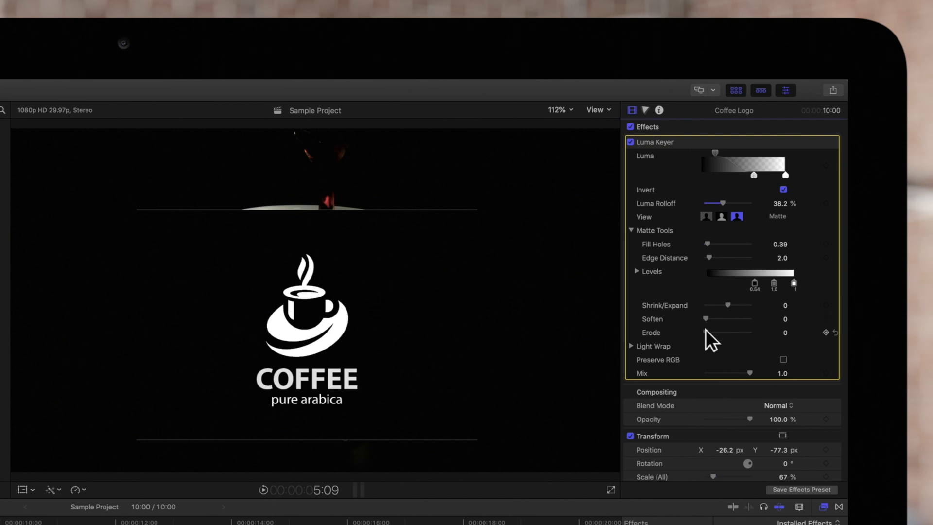
left_click_drag(706, 332, 731, 332)
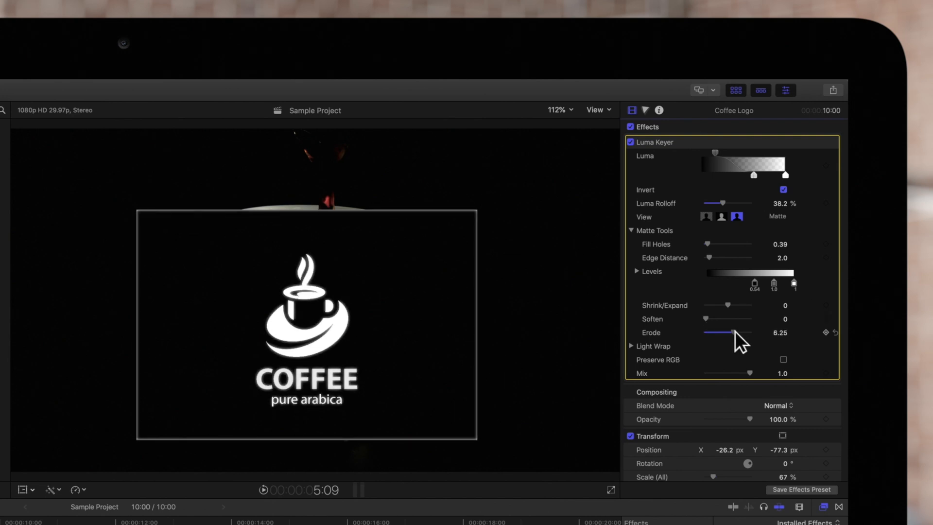
left_click_drag(735, 332, 705, 332)
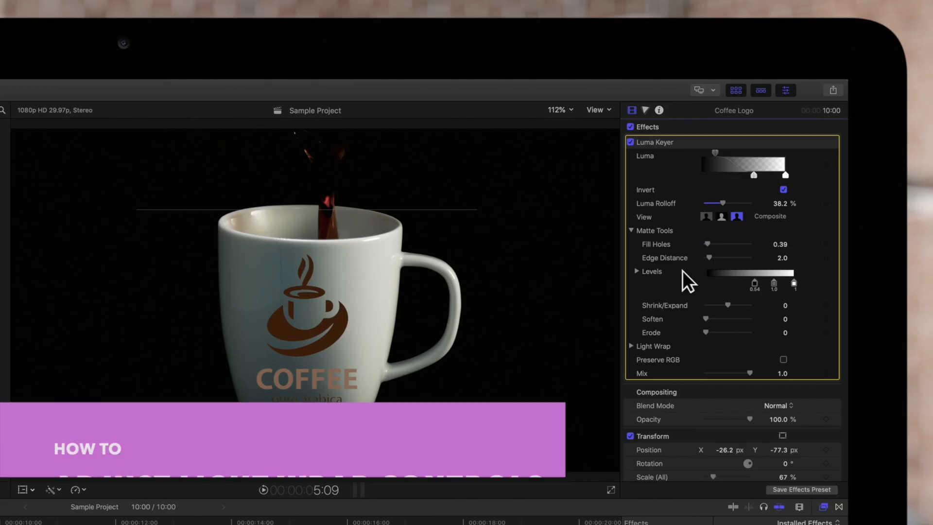
Enable Light Wrap with Amount 5.0 and Intensity restored to 100% after testing 57%.
left_click(631, 346)
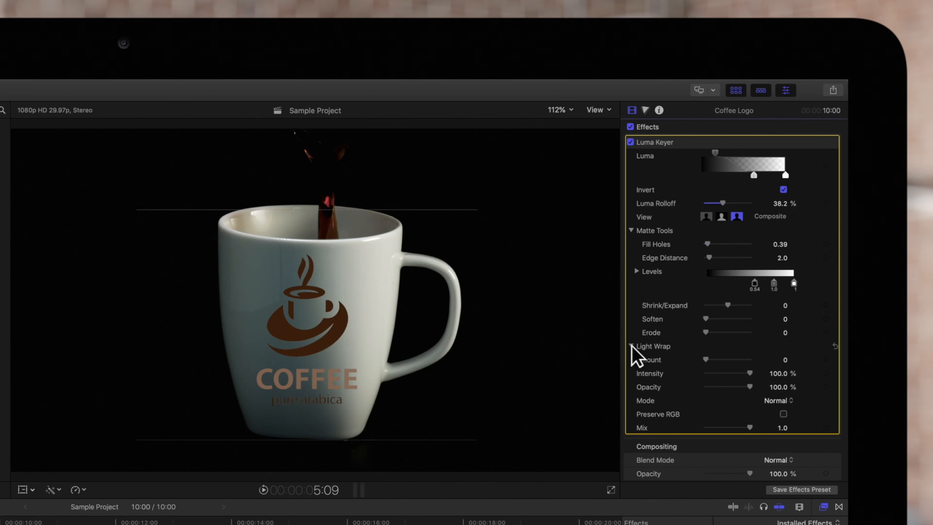
left_click(631, 346)
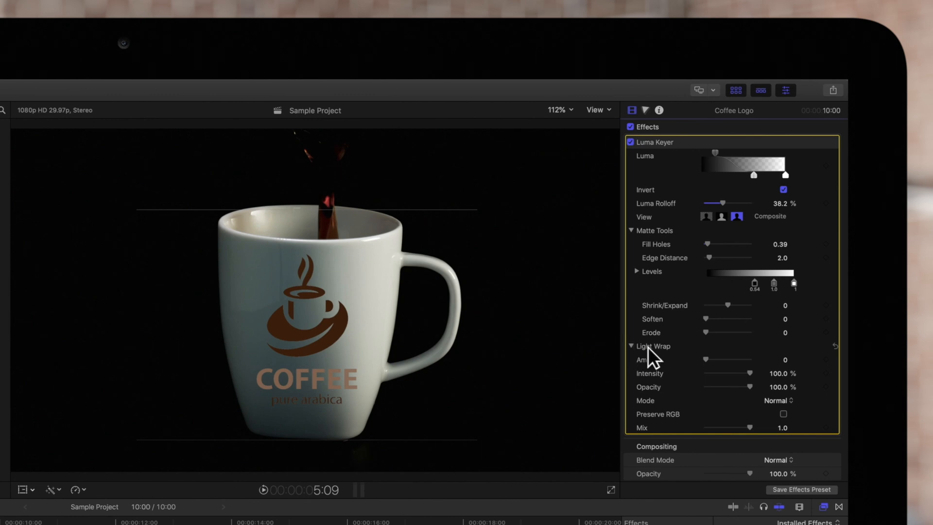
left_click_drag(709, 359, 726, 359)
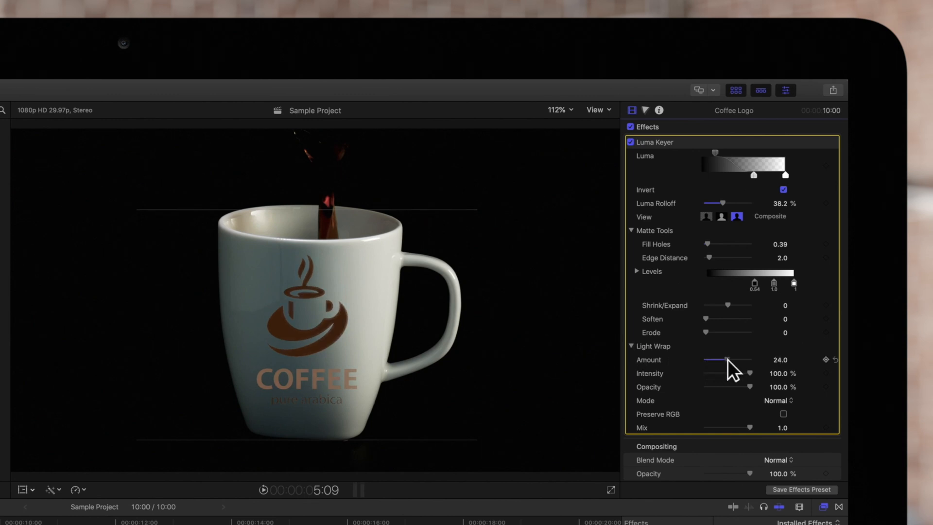
left_click_drag(727, 359, 709, 359)
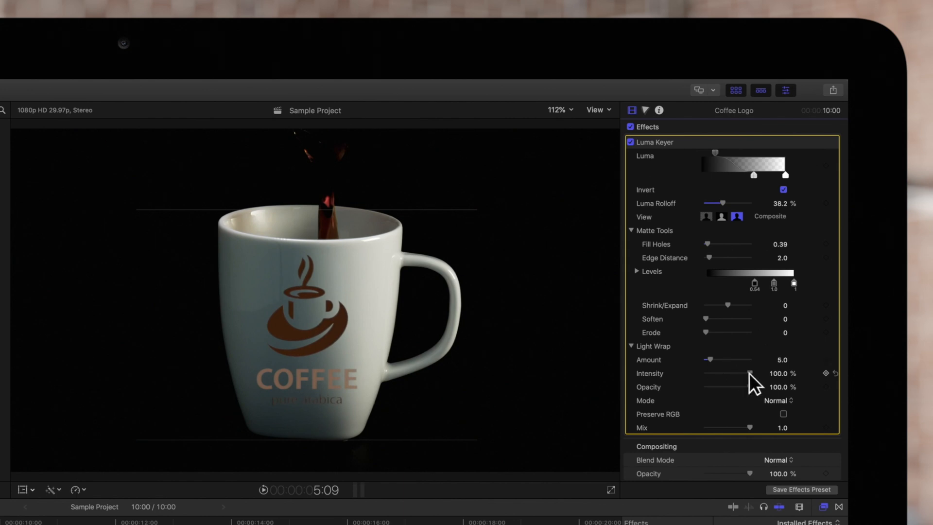
left_click_drag(749, 373, 729, 373)
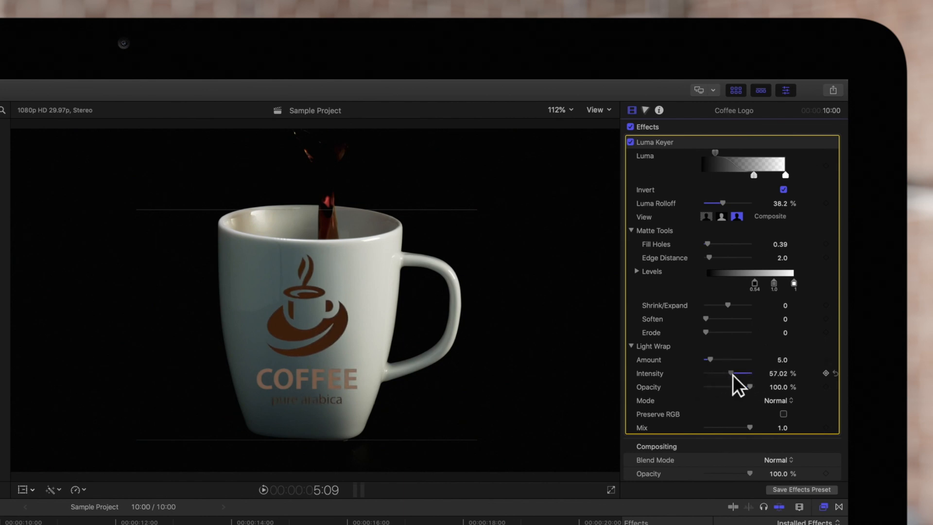
left_click_drag(731, 373, 749, 373)
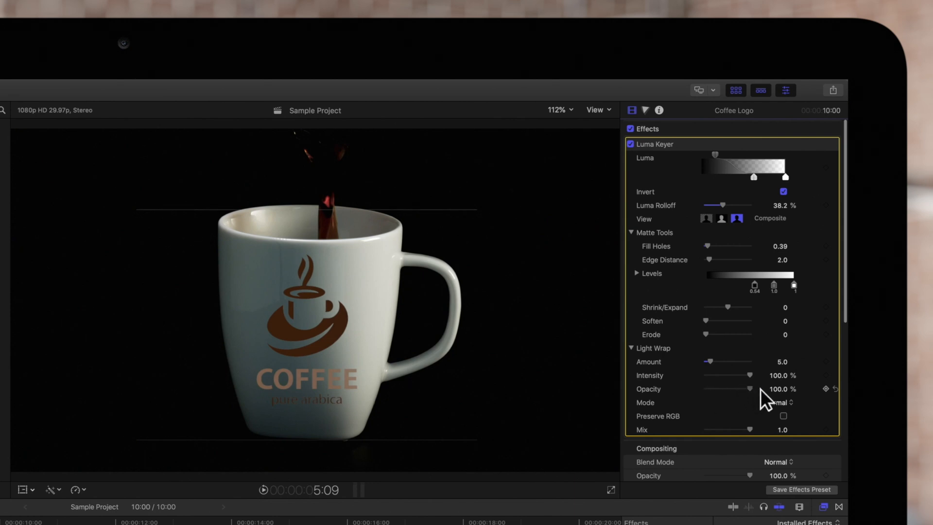
mouse_move(767, 401)
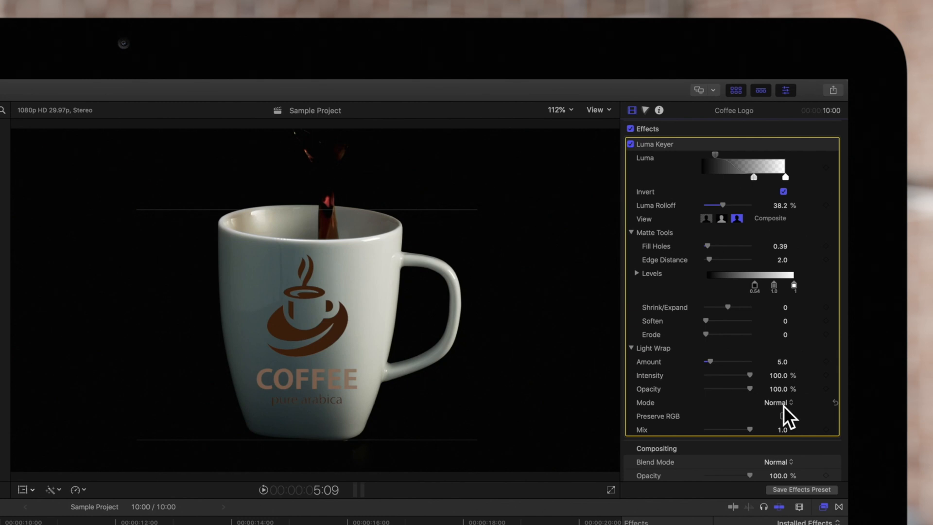
Switch the light wrap blend mode from Normal to Lighten, then Screen.
left_click(777, 402)
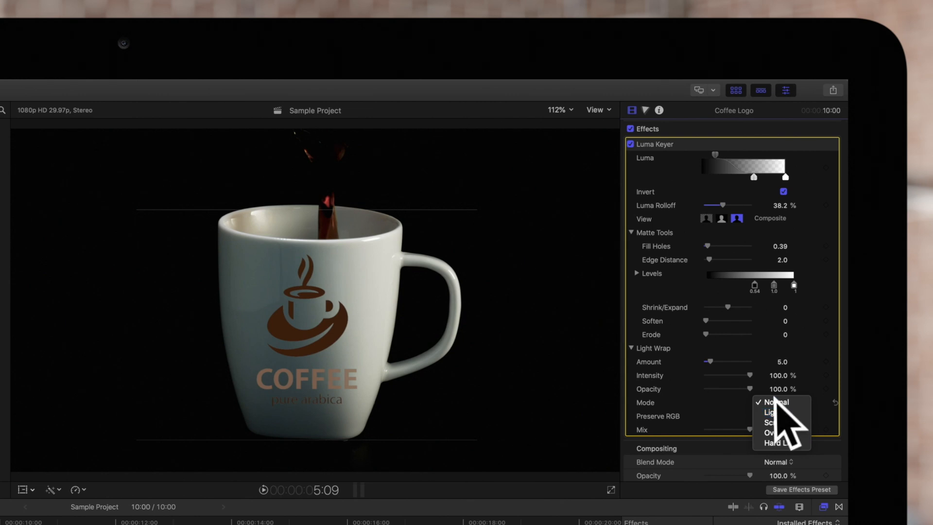
left_click(772, 412)
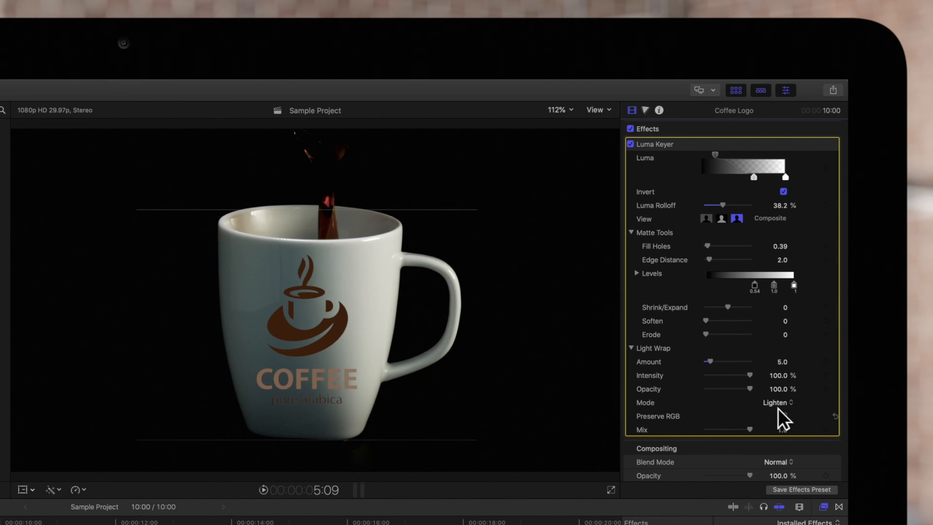
left_click(776, 402)
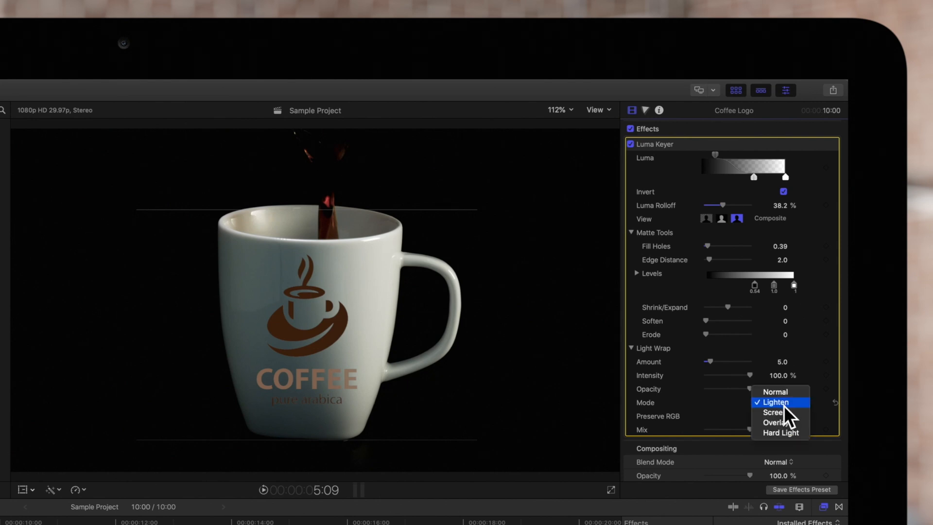
left_click(772, 412)
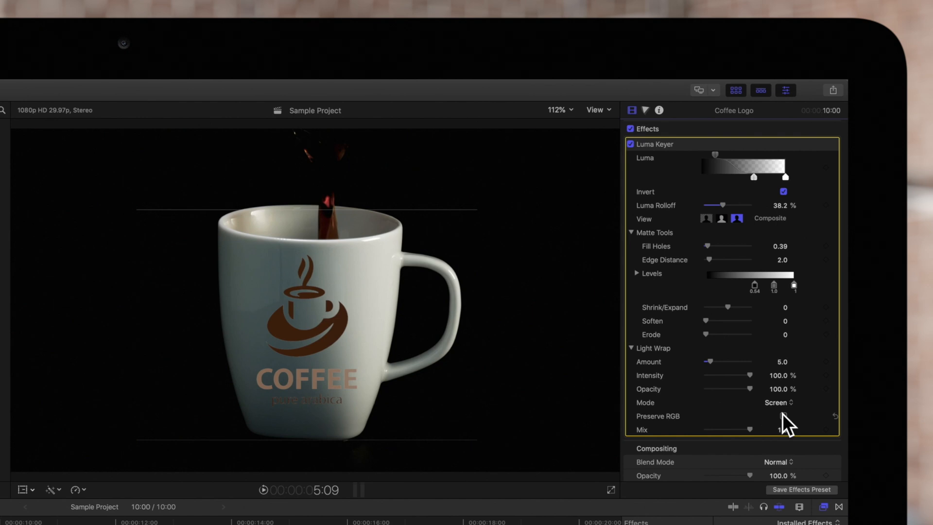
Settle the light wrap blend mode on Overlay.
left_click(777, 403)
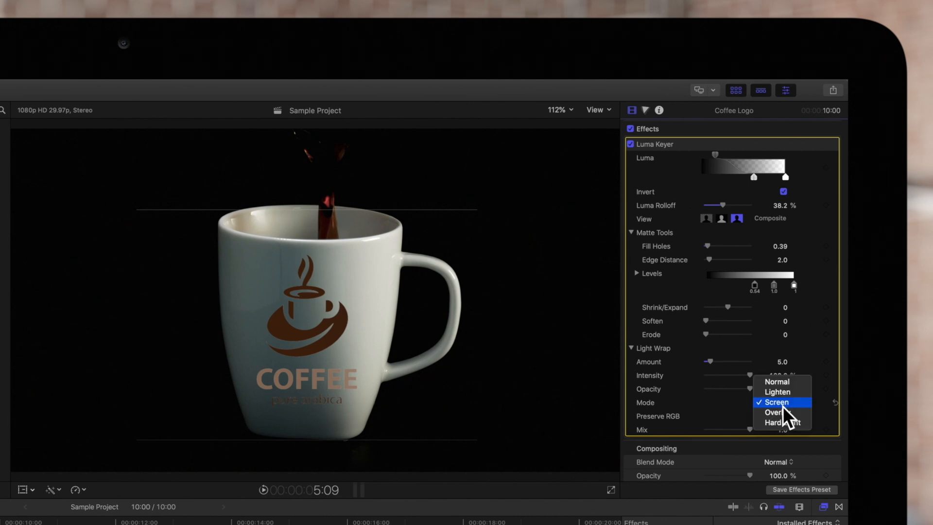
left_click(773, 412)
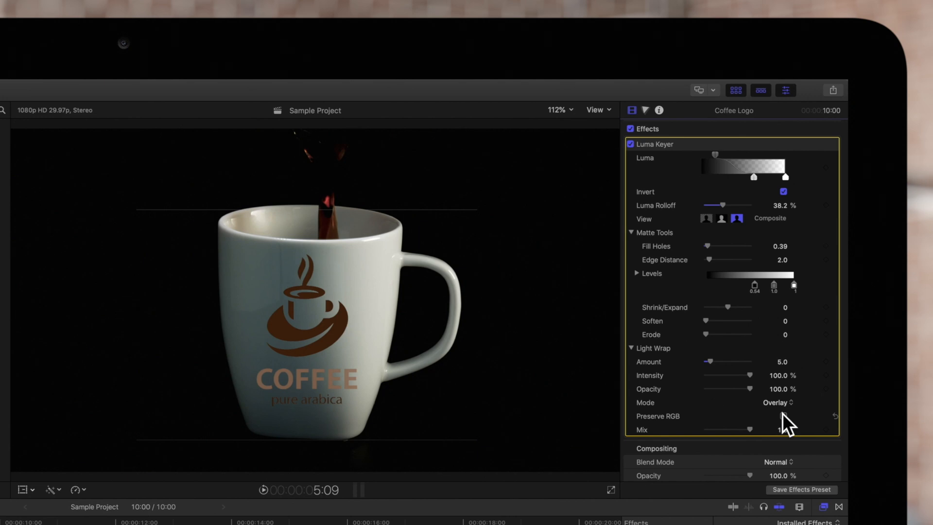
left_click(777, 402)
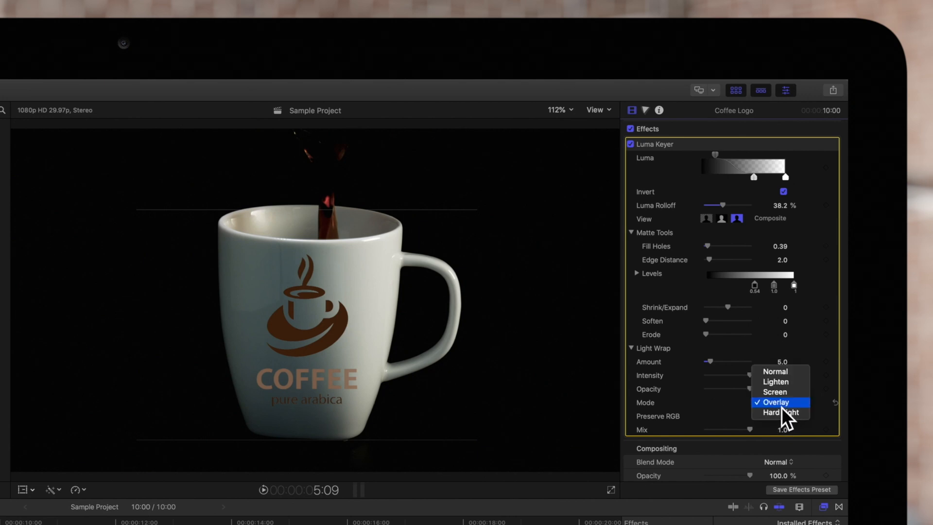
left_click(780, 412)
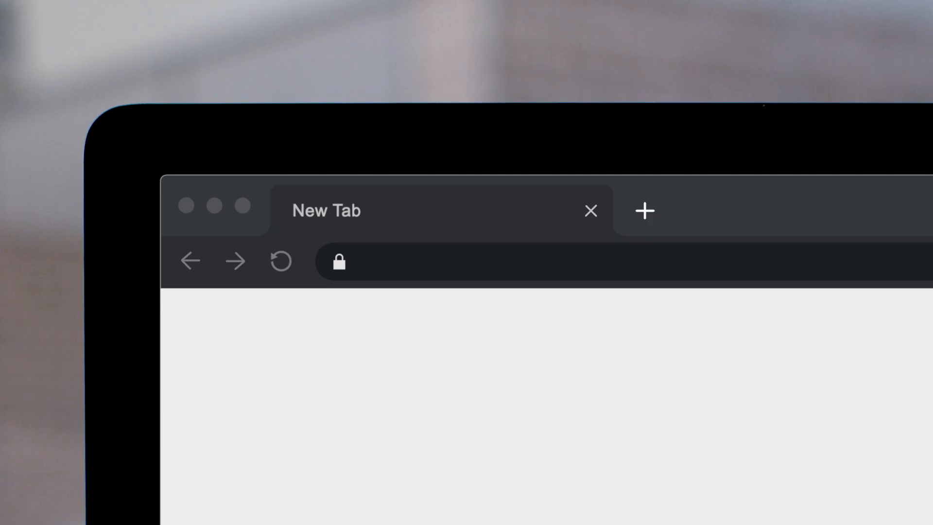
Load pixelfilmstudios.com and scroll through the Final Cut Pro plugin catalogue.
type("pixelfilmstudios.com")
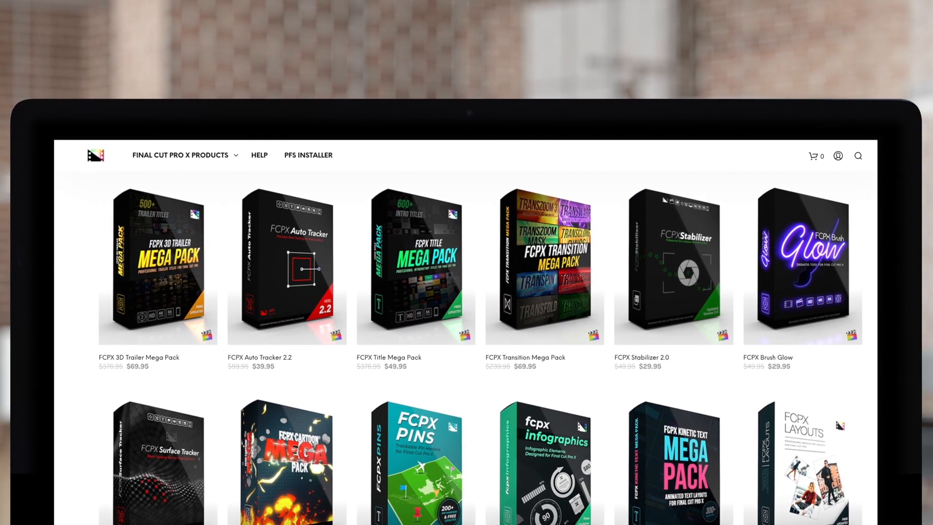
scroll("down", 3)
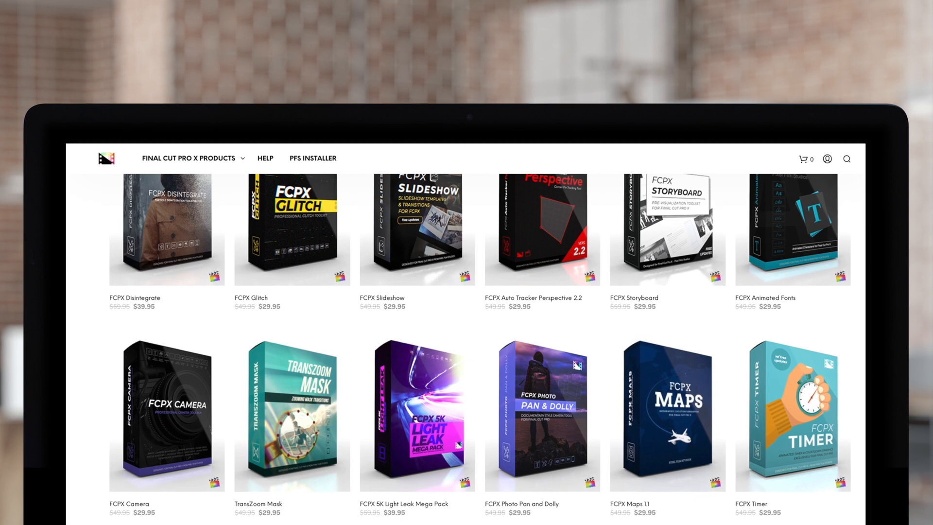